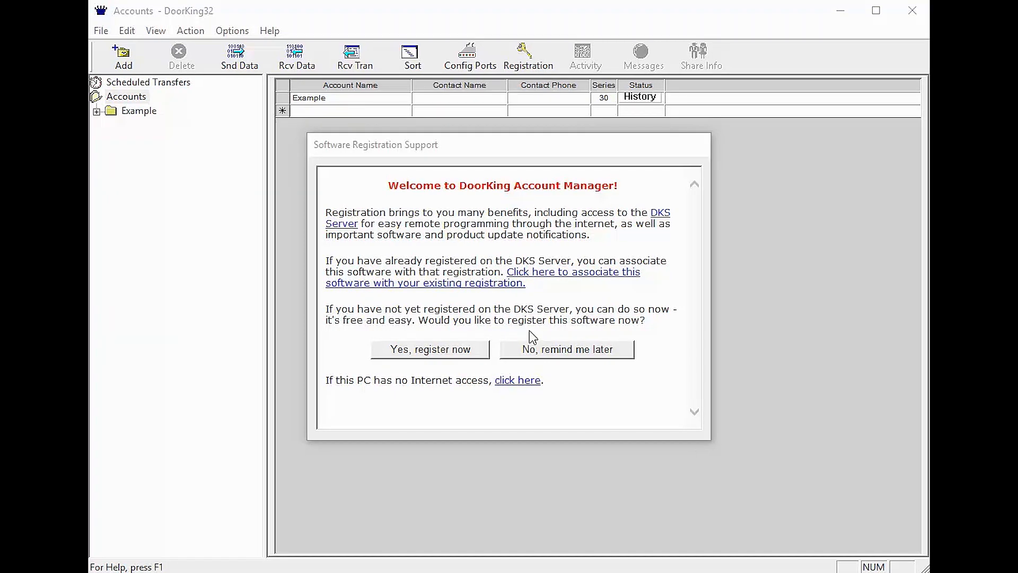
mouse_move(590, 290)
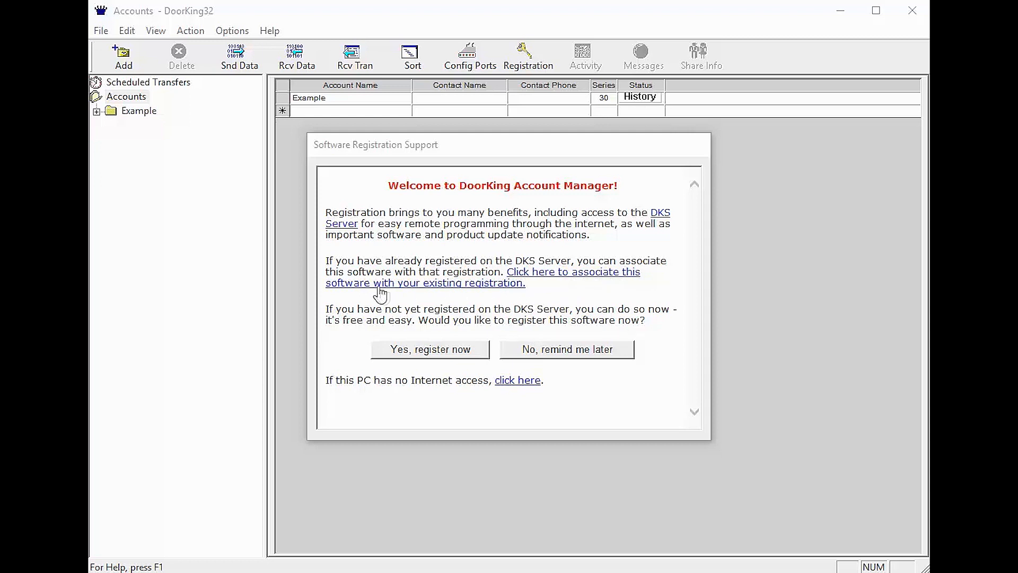
mouse_move(428, 311)
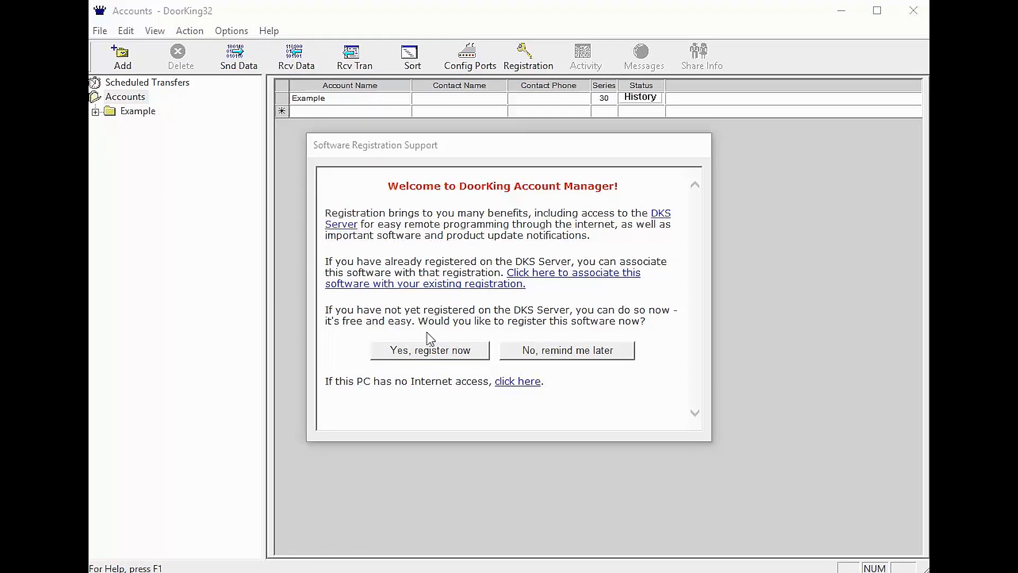
mouse_move(408, 348)
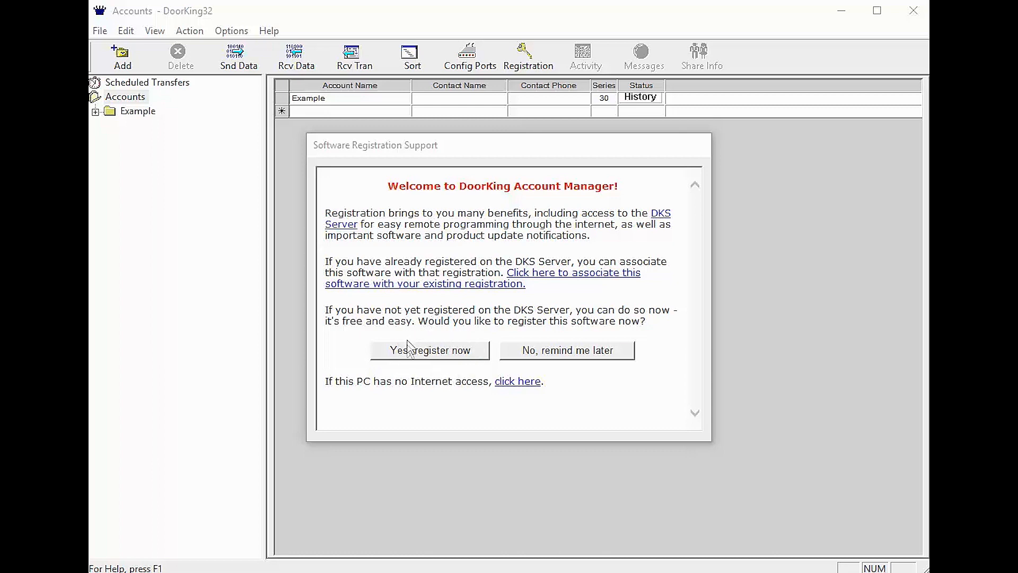
- Choose 'Yes, register now' in the Software Registration Support dialog
left_click(428, 350)
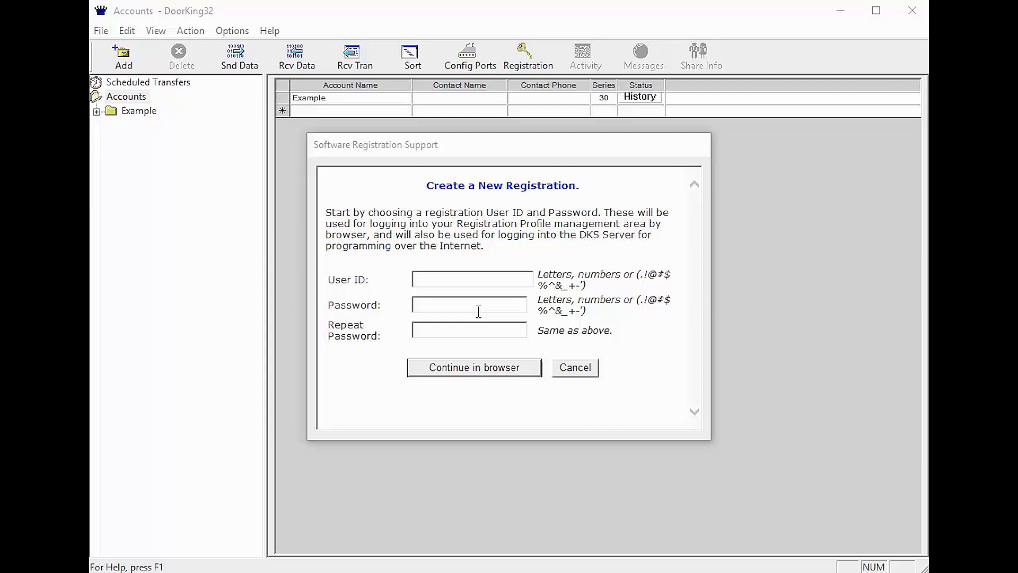
- Enter User ID 'TechSupport' with a password, then continue registration in the browser
type("TechSupport")
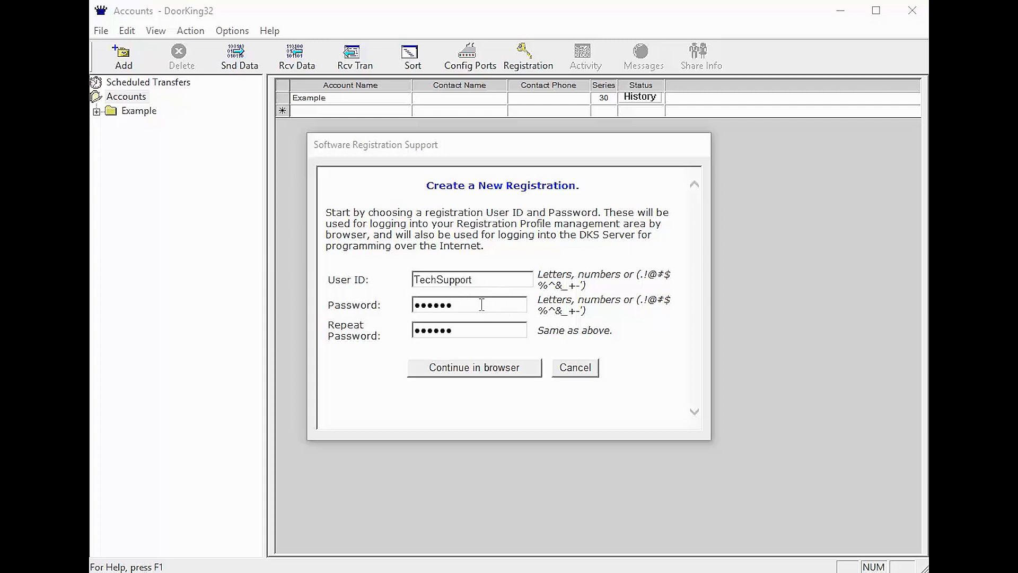
mouse_move(544, 385)
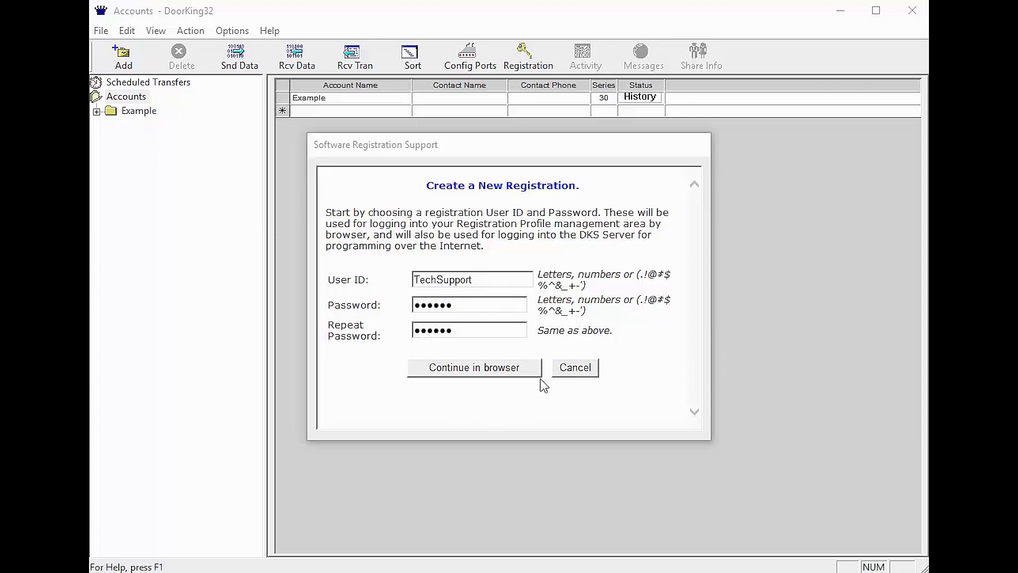
left_click(474, 368)
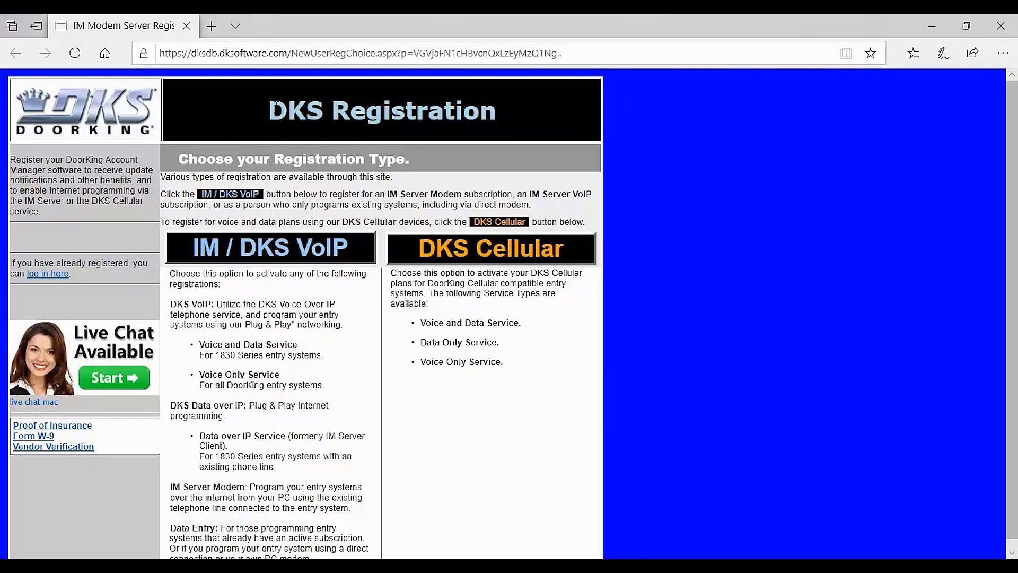
mouse_move(506, 121)
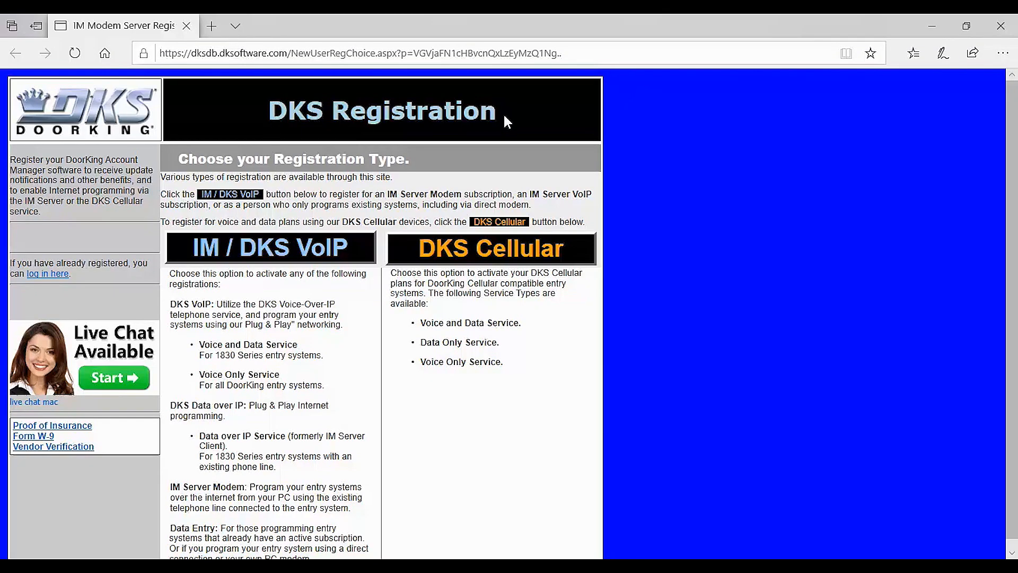
mouse_move(423, 170)
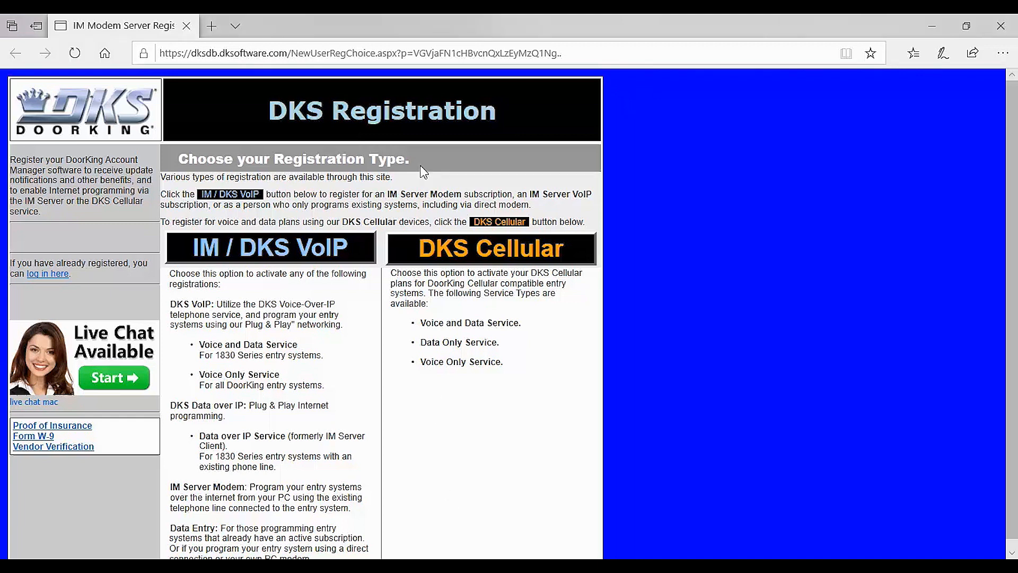
mouse_move(336, 250)
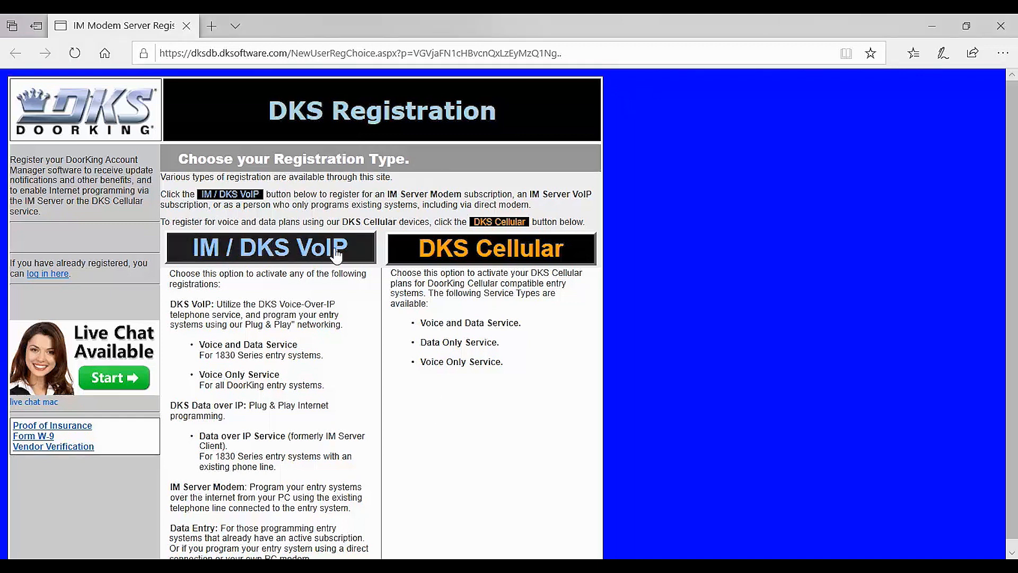
mouse_move(522, 265)
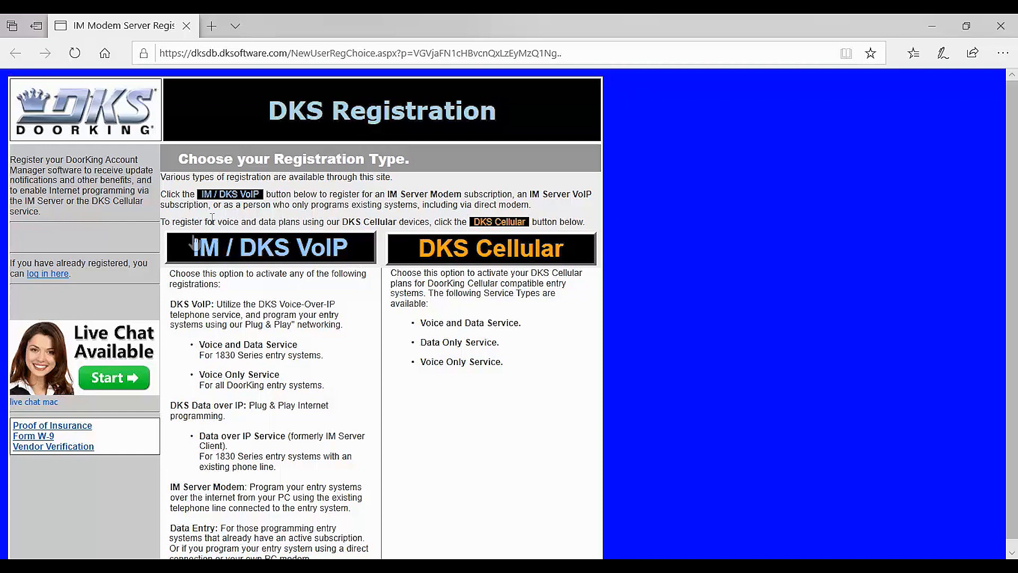
- Pick the IM / DKS VoIP registration type
left_click(271, 248)
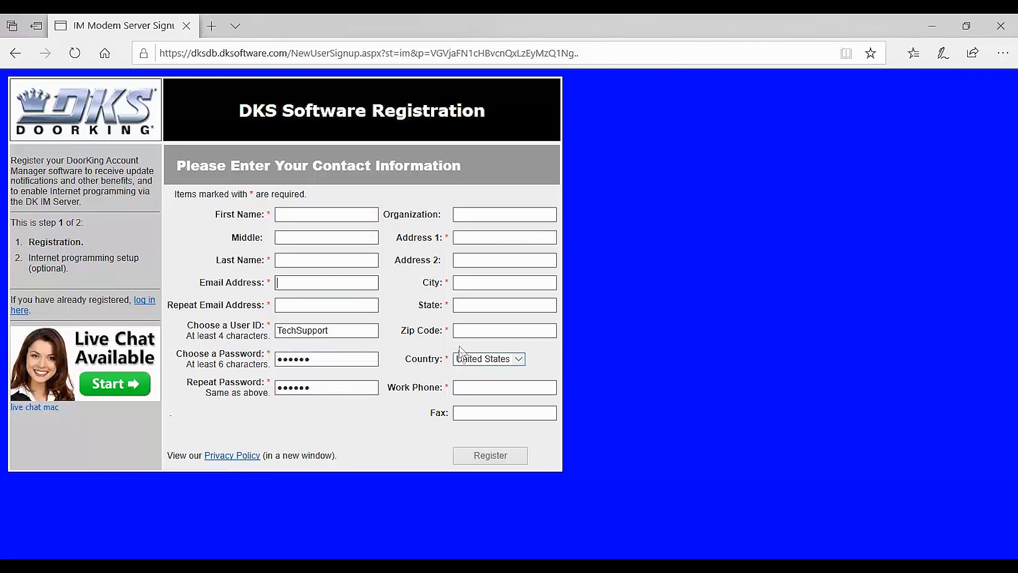
- Fill the contact form for Doorking INC, 120 Glasgow Ave, Inglewood, CA 90301
left_click(503, 237)
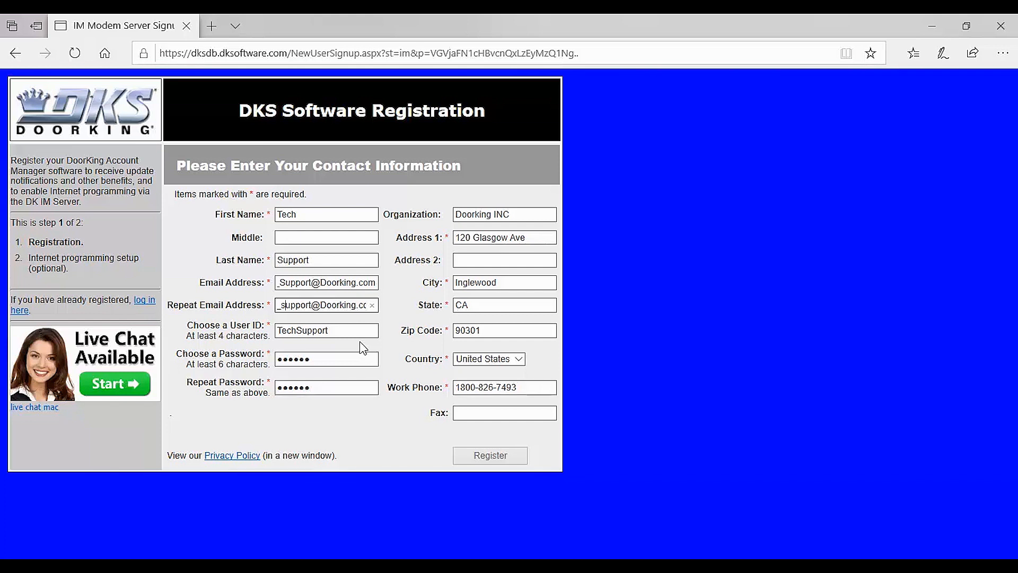
mouse_move(489, 455)
type("S")
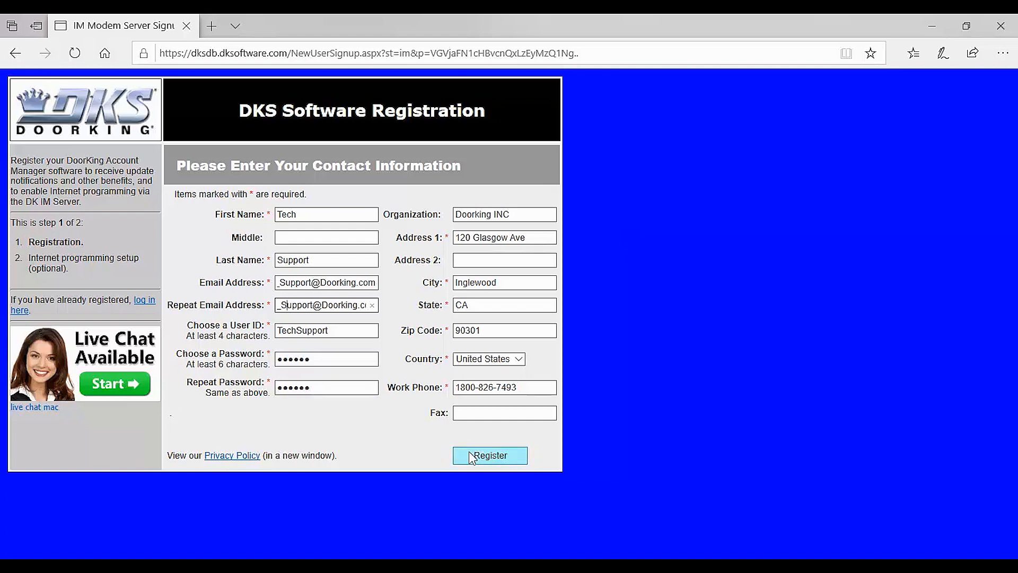
- Submit the contact form, agree to the terms, and continue to entry system activation
left_click(490, 455)
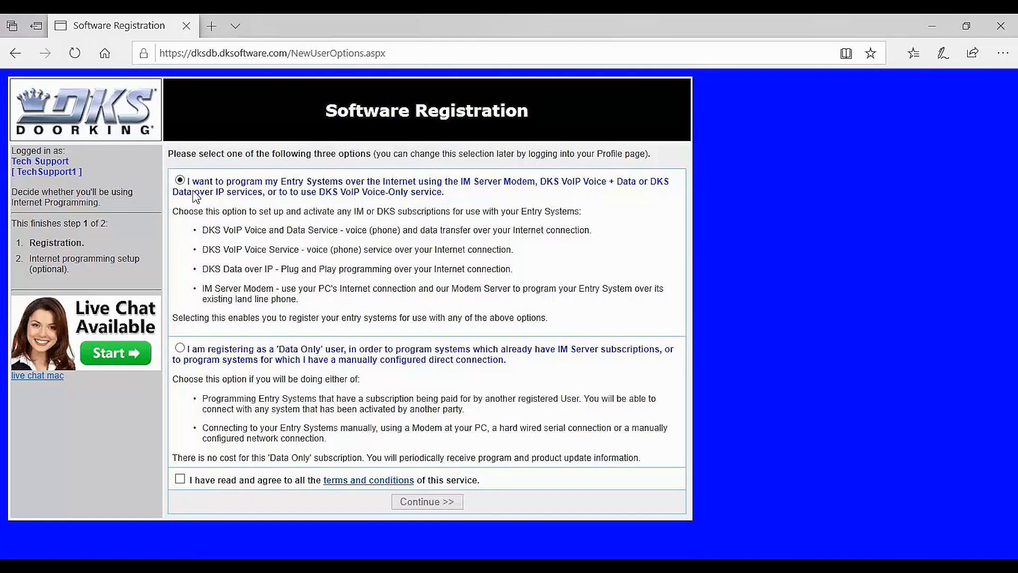
mouse_move(323, 226)
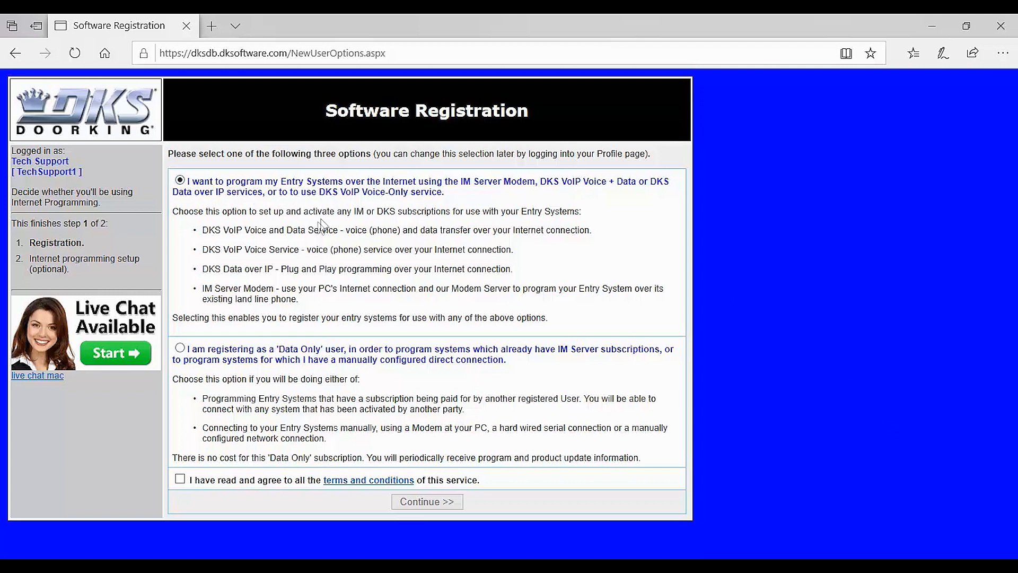
mouse_move(259, 228)
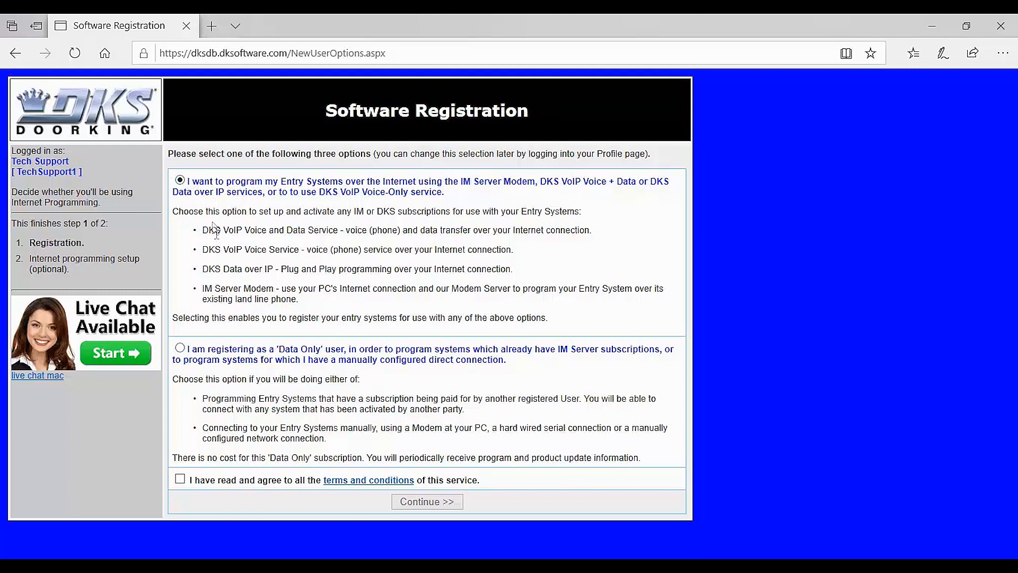
mouse_move(205, 481)
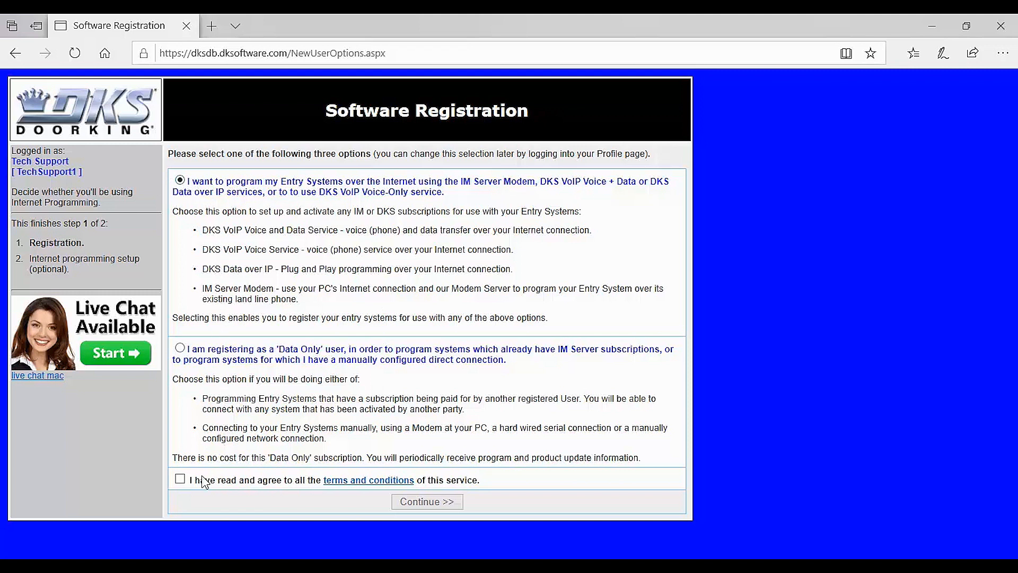
left_click(180, 478)
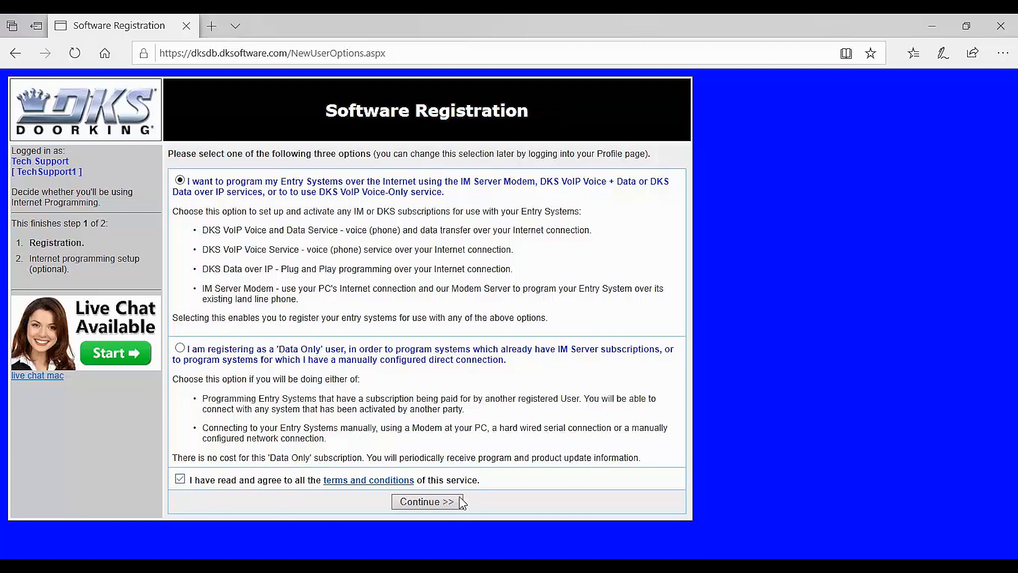
left_click(426, 501)
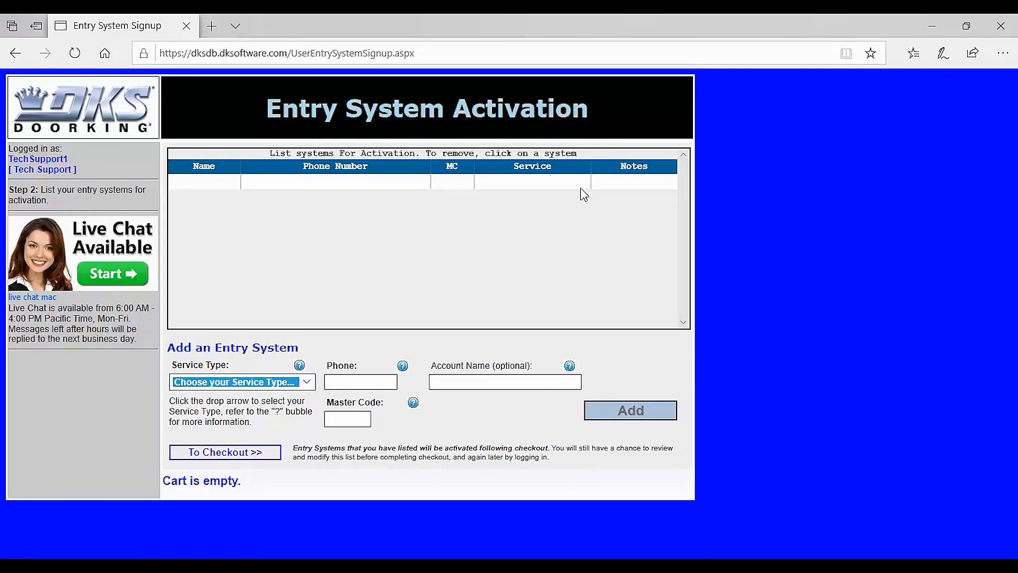
mouse_move(344, 225)
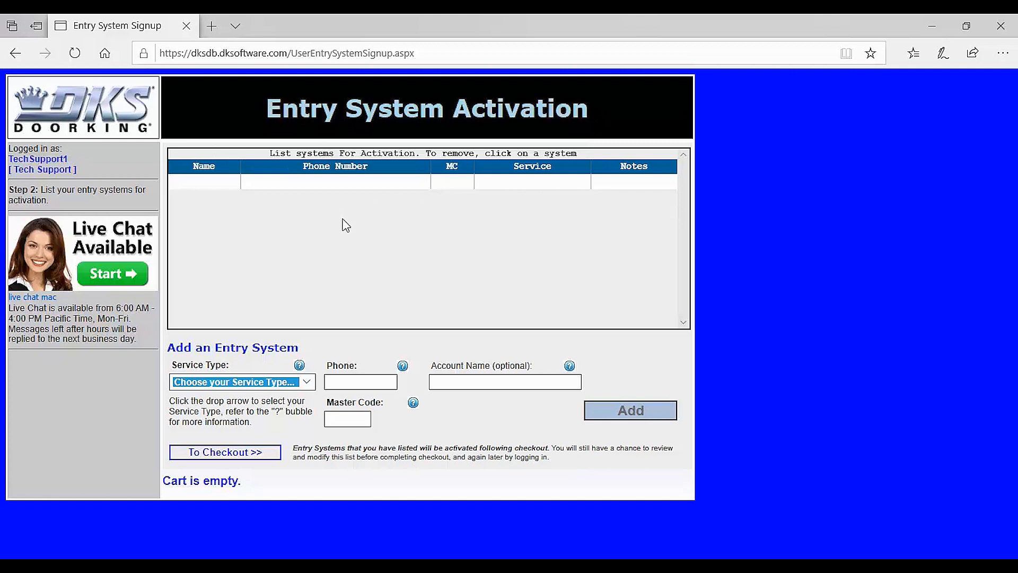
mouse_move(324, 386)
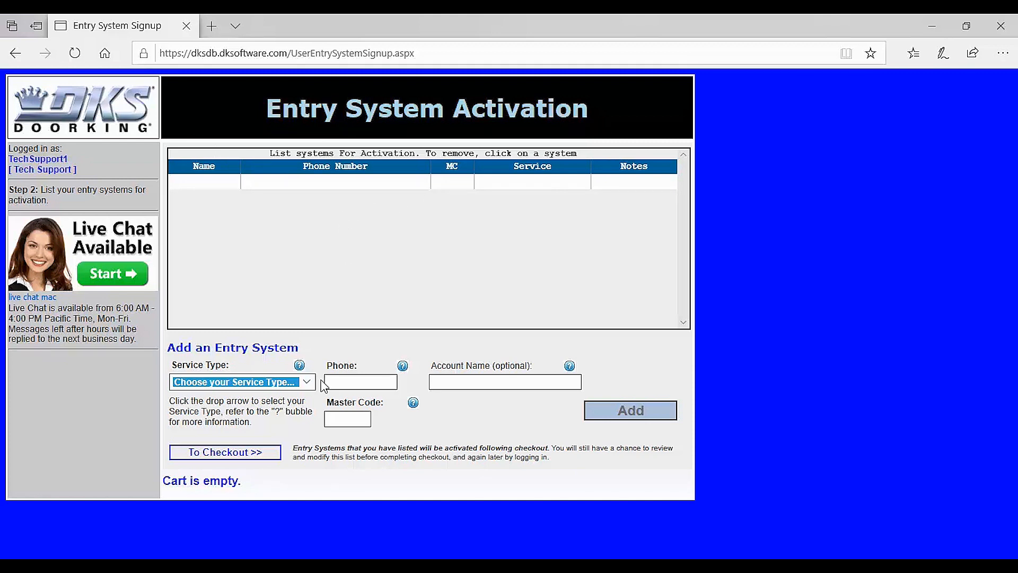
mouse_move(300, 365)
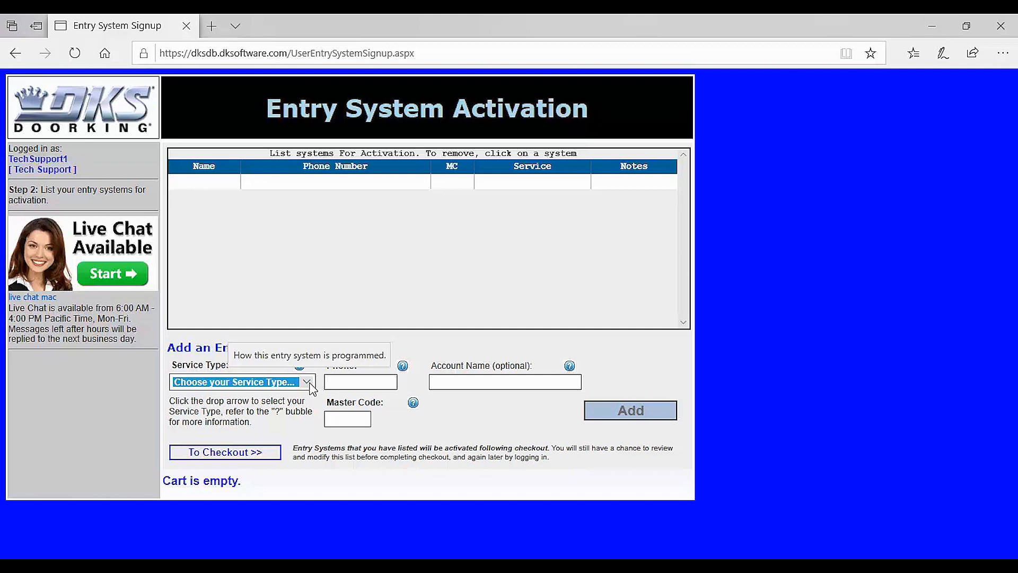
- Set the entry system's service type to IM Server Modem
left_click(309, 382)
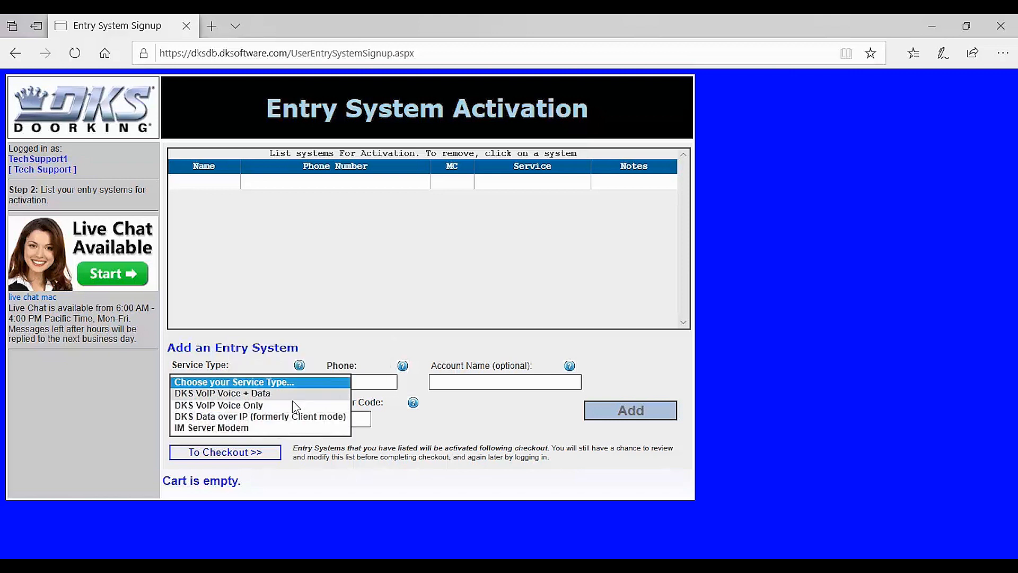
mouse_move(179, 430)
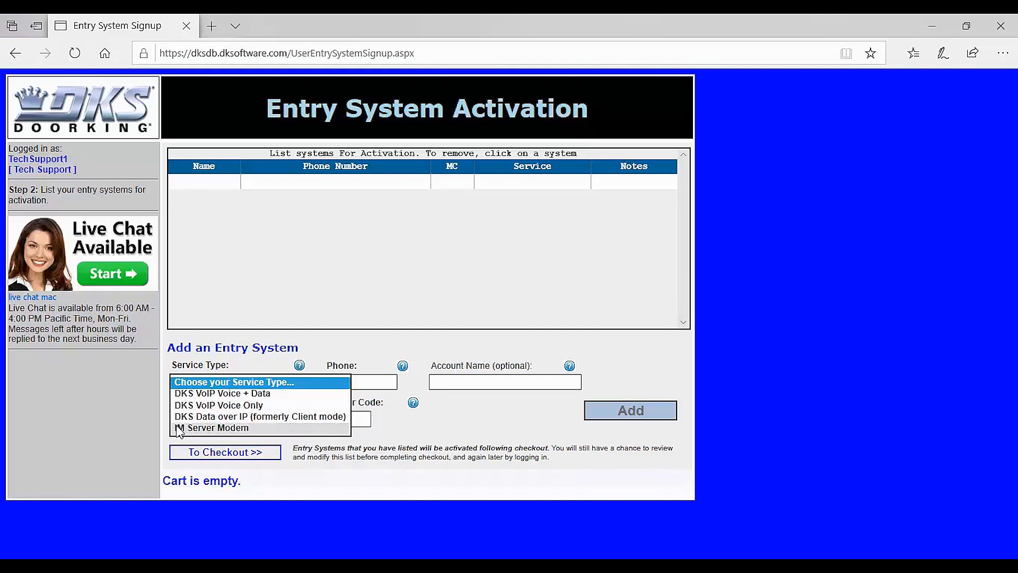
left_click(216, 427)
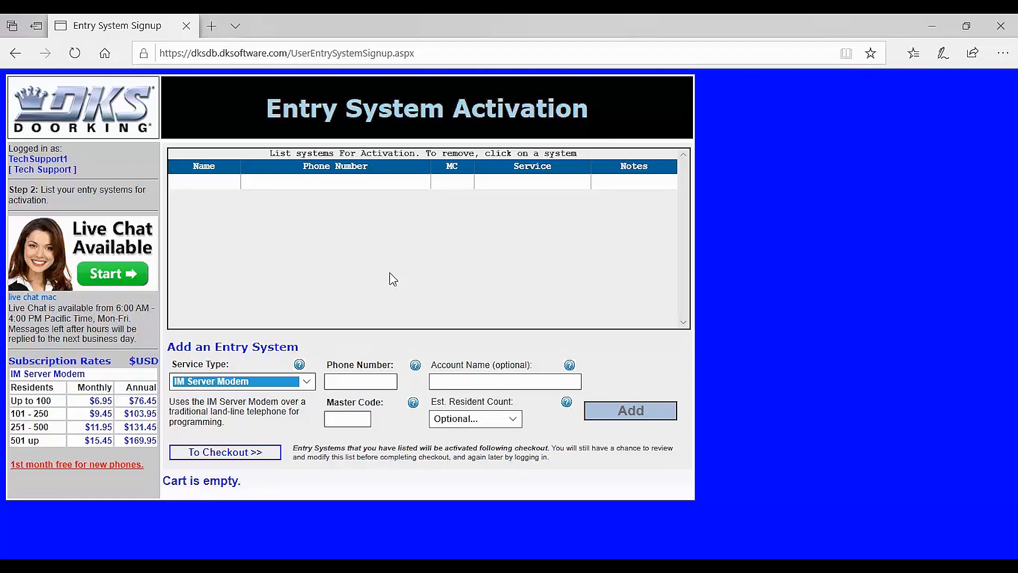
mouse_move(365, 345)
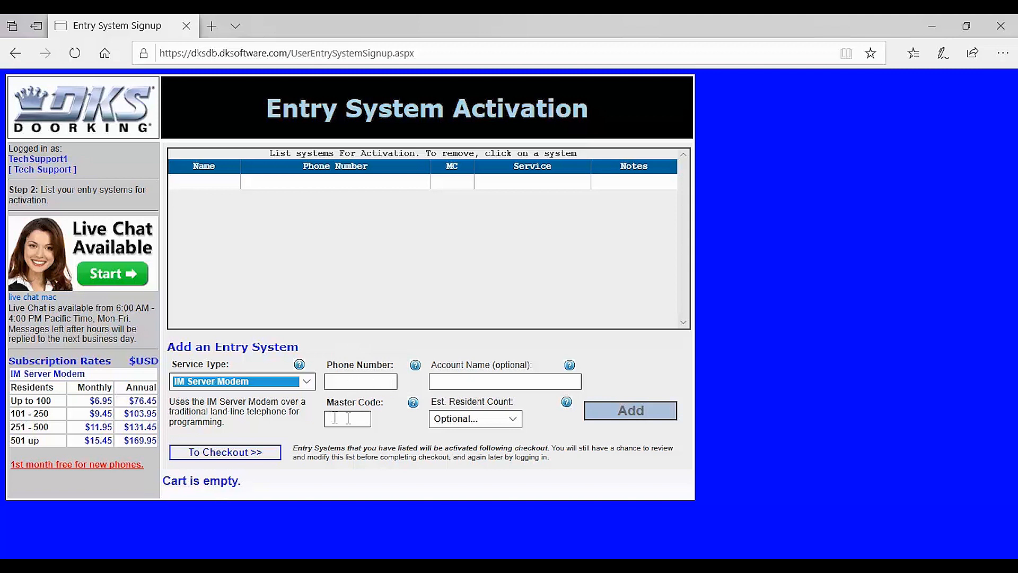
mouse_move(385, 427)
type("800 826 7493")
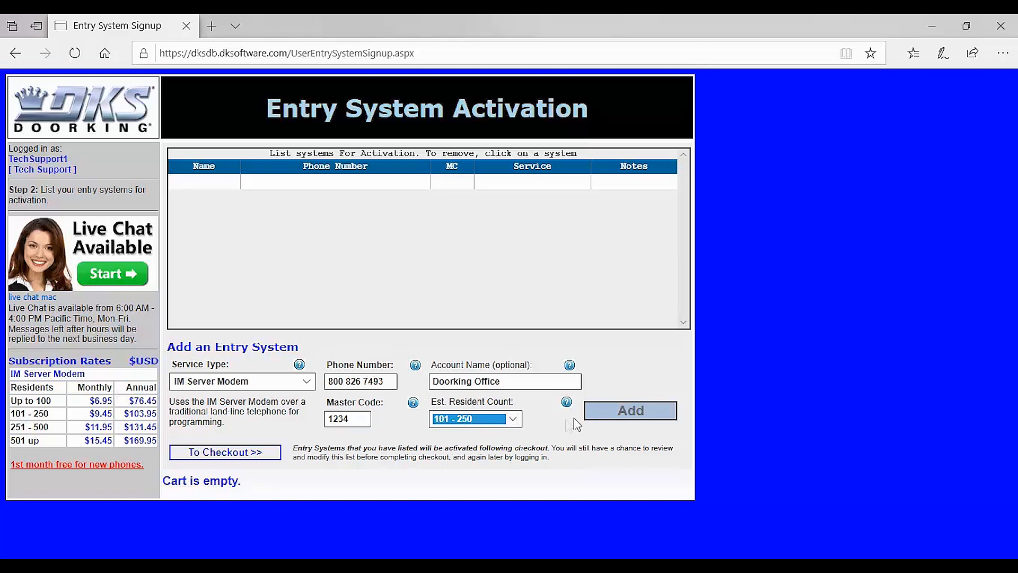
- Add the Doorking Office system to the list and proceed to checkout
left_click(630, 410)
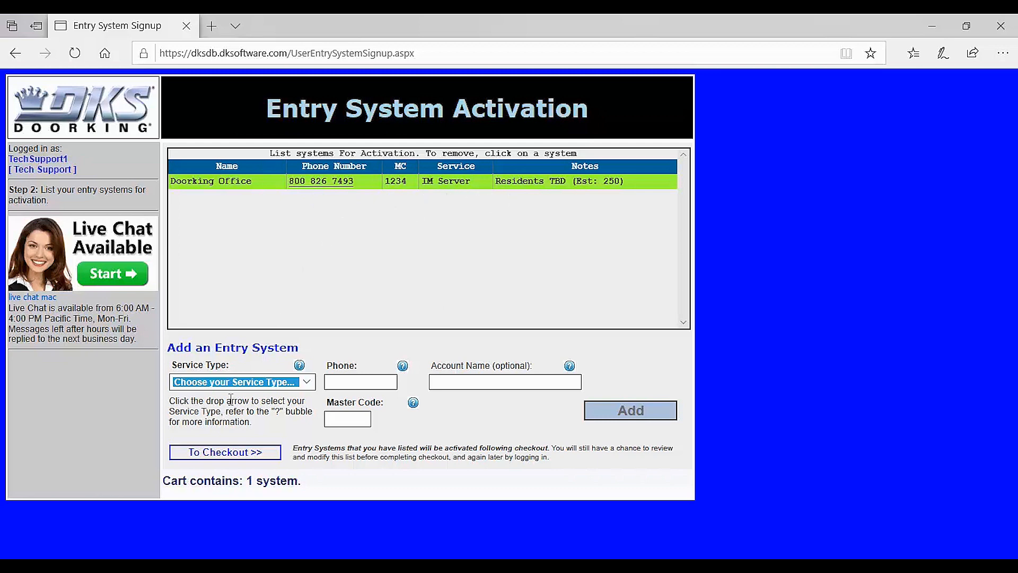
mouse_move(231, 460)
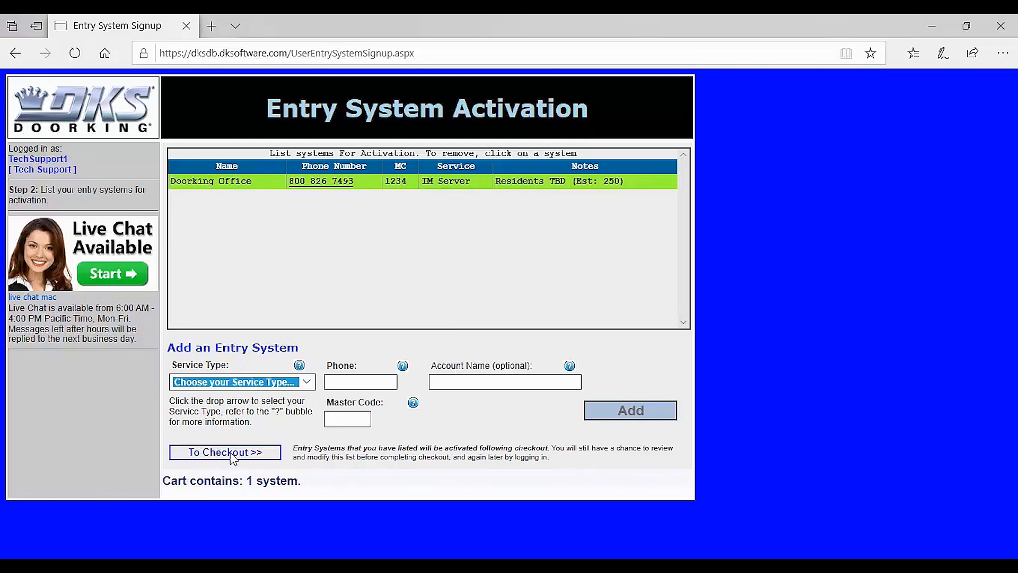
left_click(225, 451)
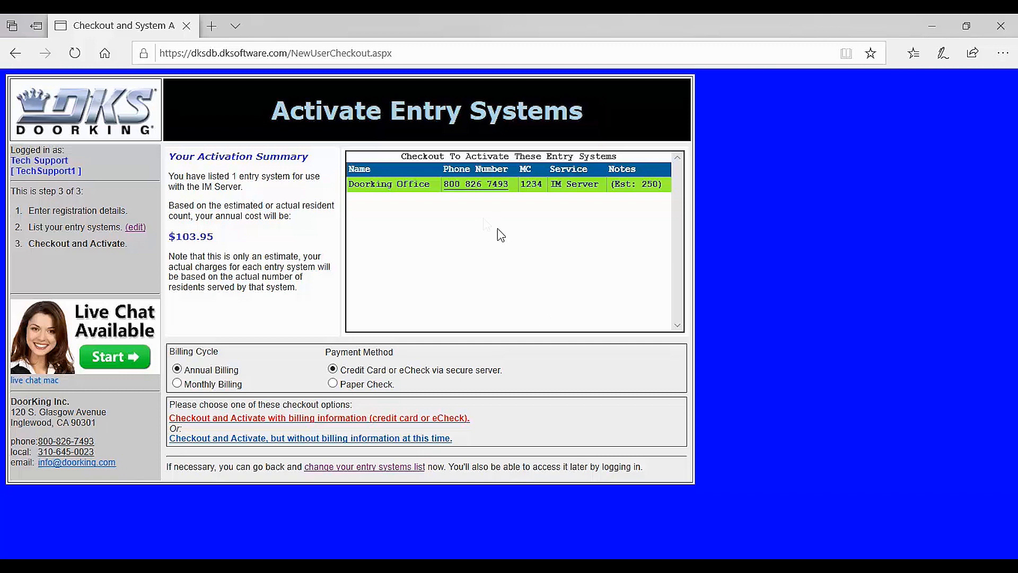
mouse_move(216, 383)
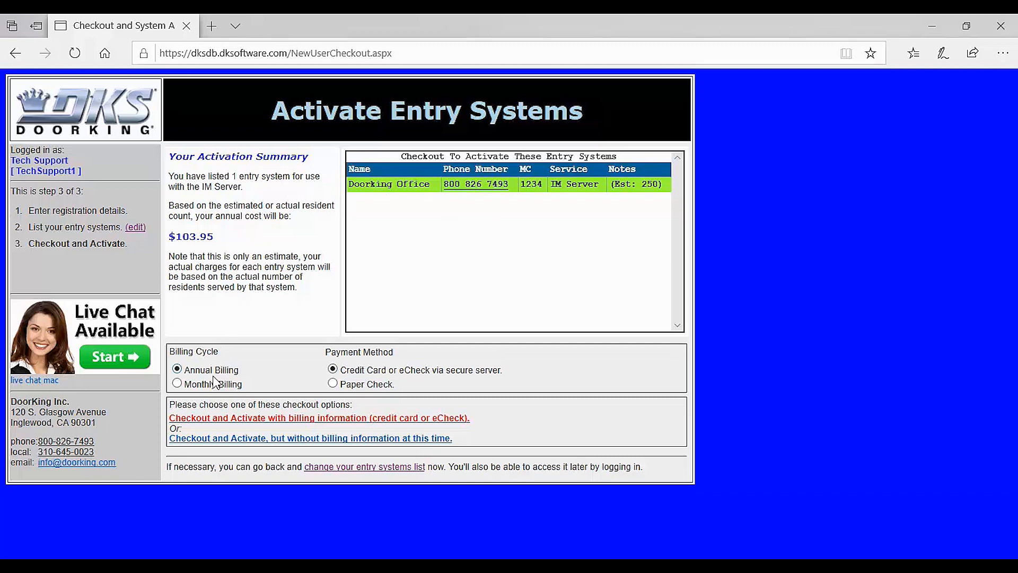
mouse_move(263, 396)
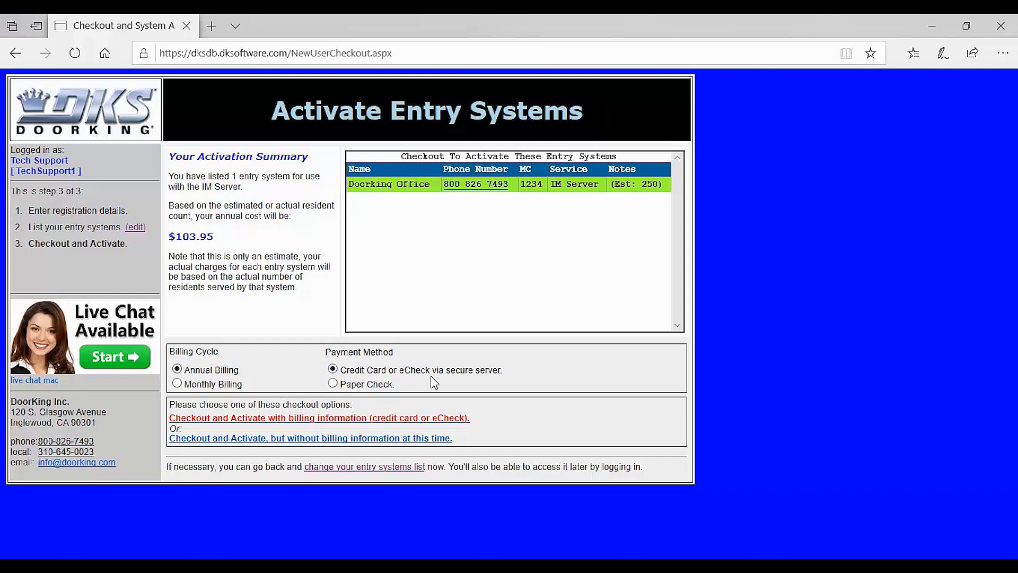
mouse_move(344, 399)
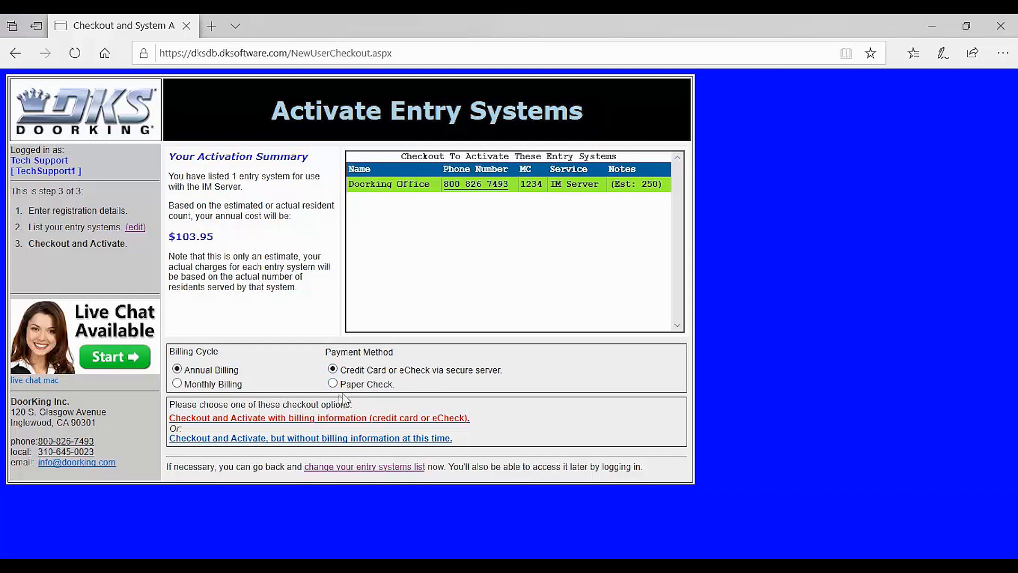
mouse_move(223, 422)
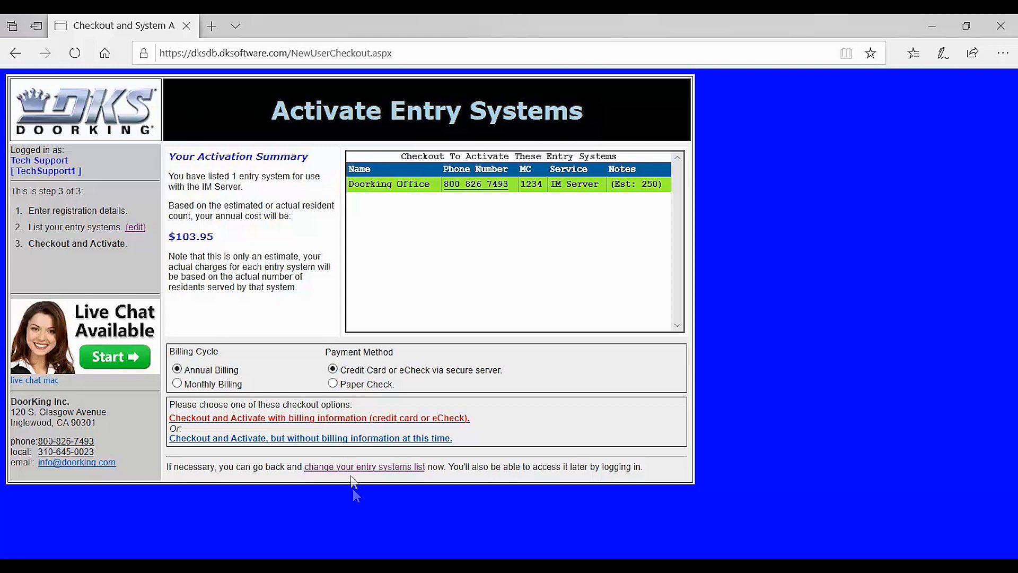
mouse_move(356, 495)
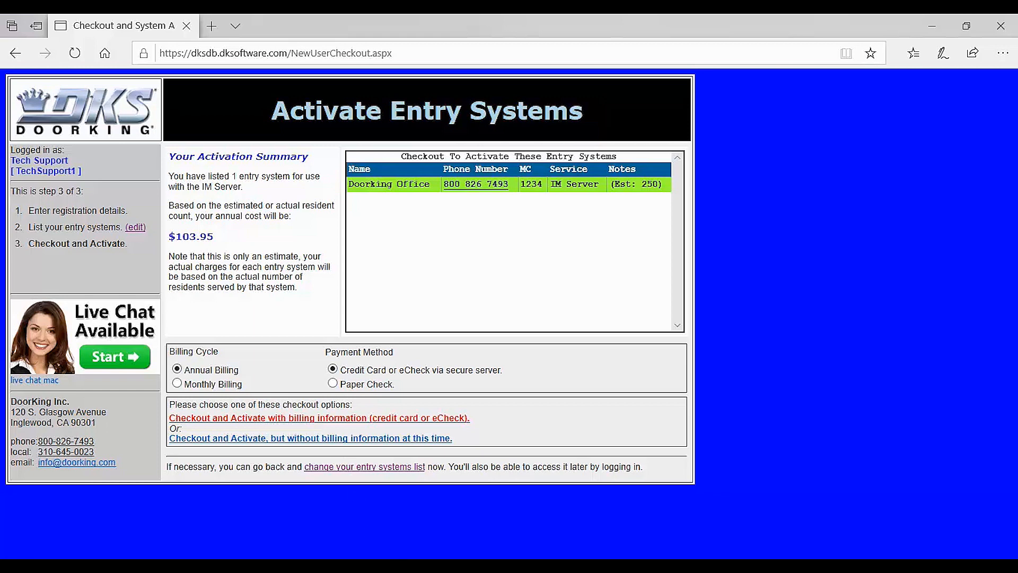